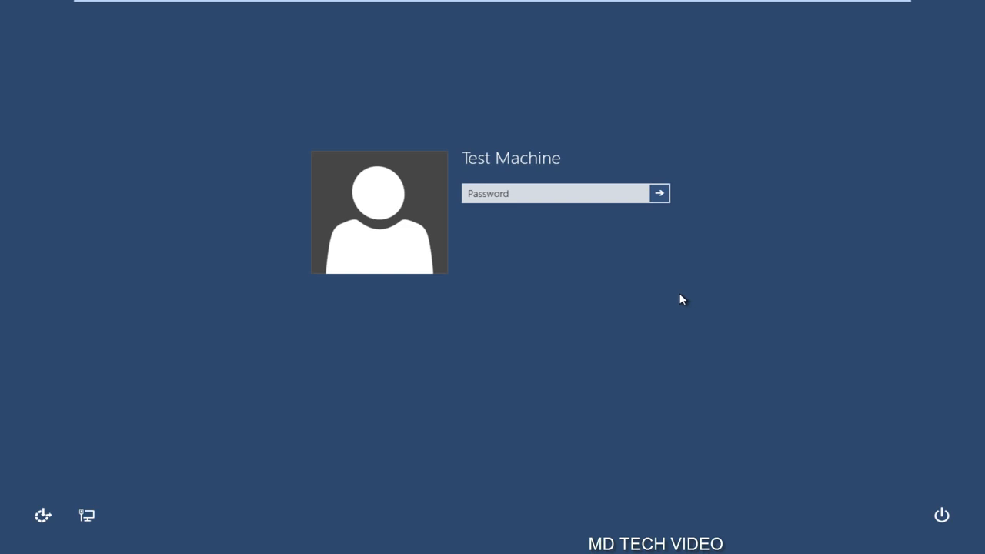
pyautogui.moveTo(666, 294)
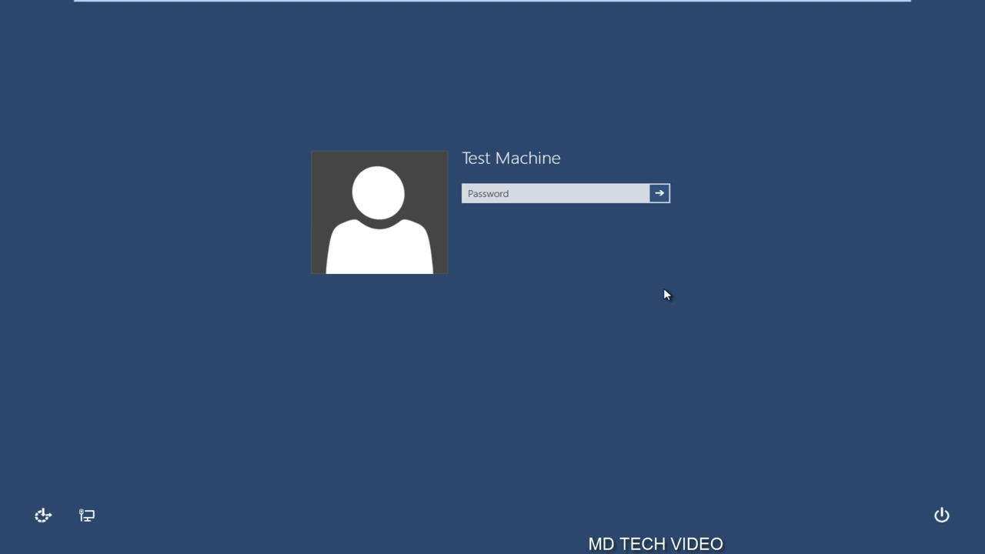
pyautogui.moveTo(614, 269)
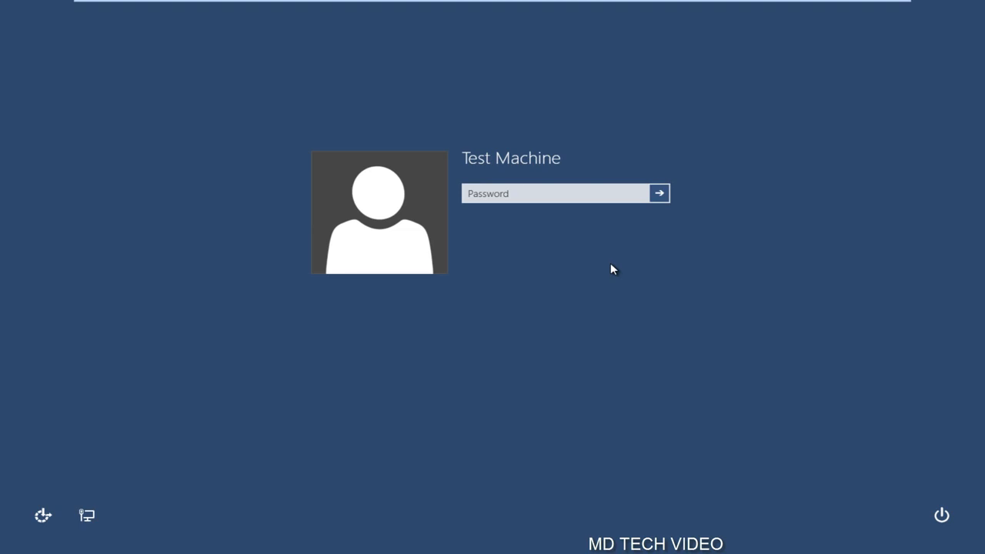
pyautogui.moveTo(615, 269)
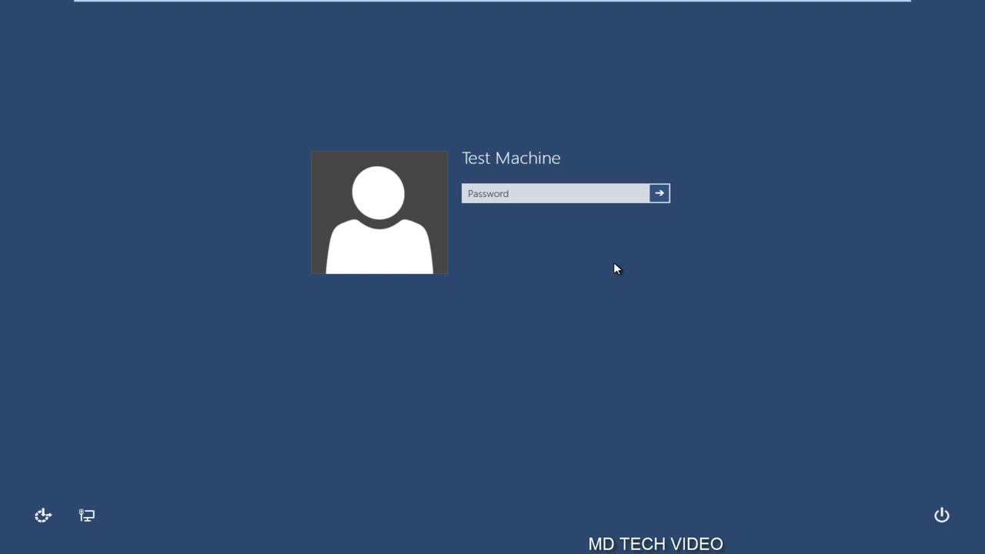
pyautogui.moveTo(551, 364)
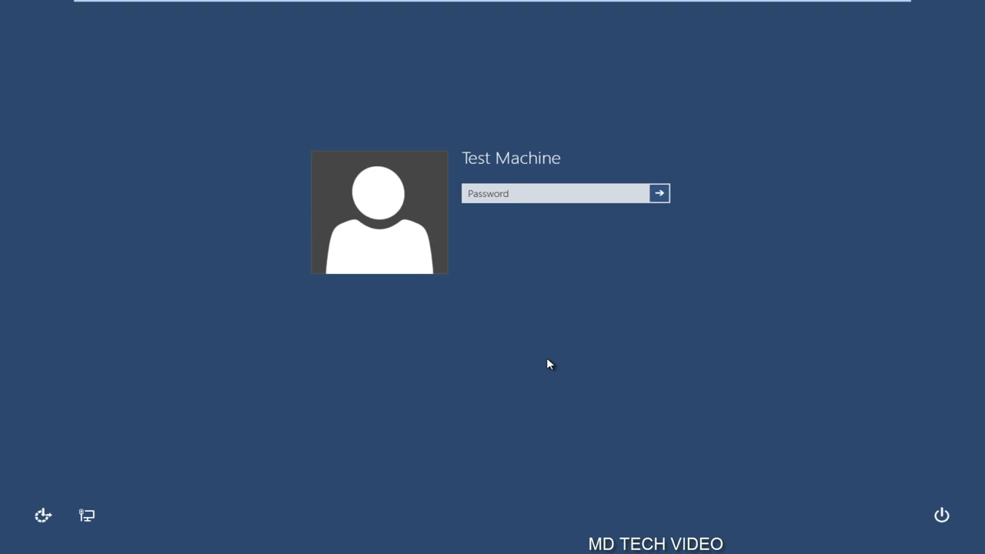
pyautogui.moveTo(440, 293)
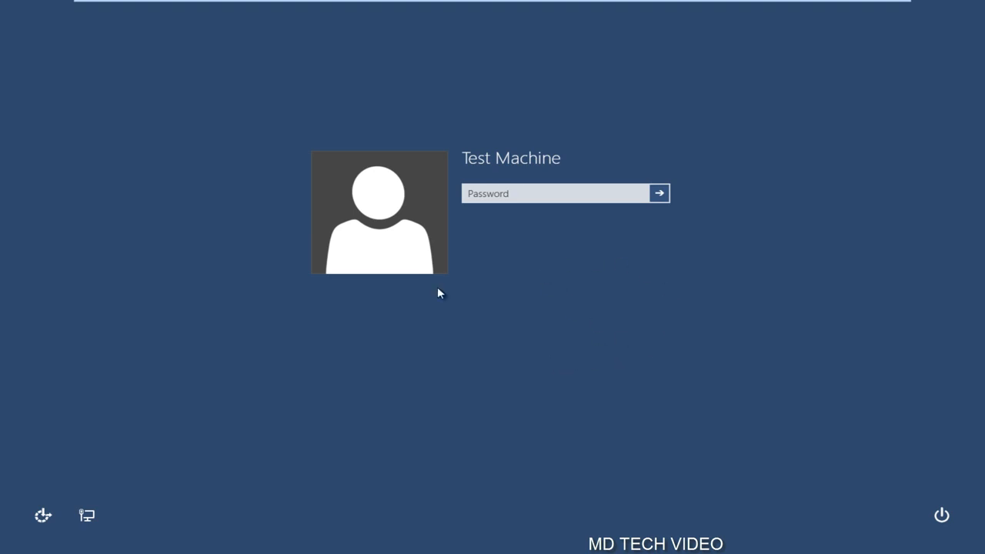
pyautogui.moveTo(379, 304)
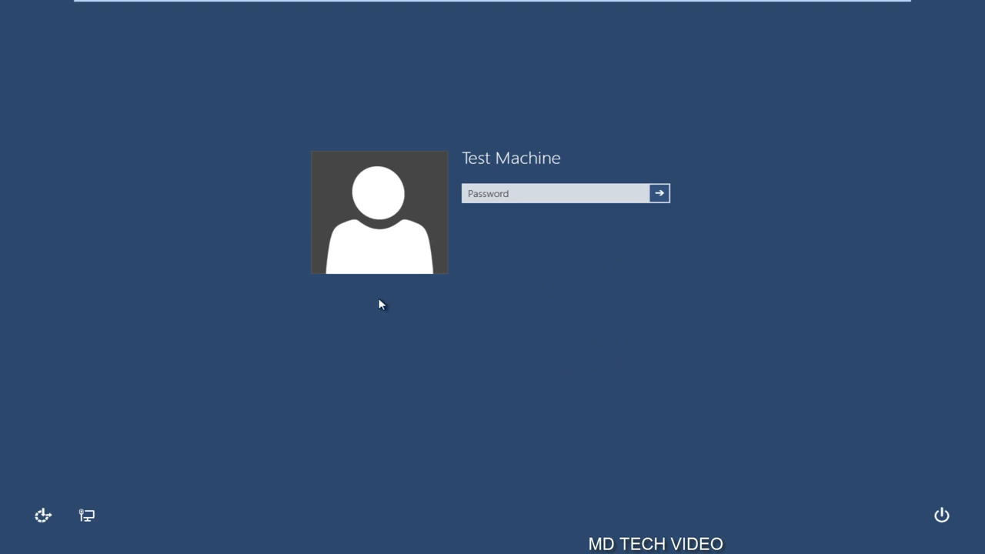
pyautogui.moveTo(421, 281)
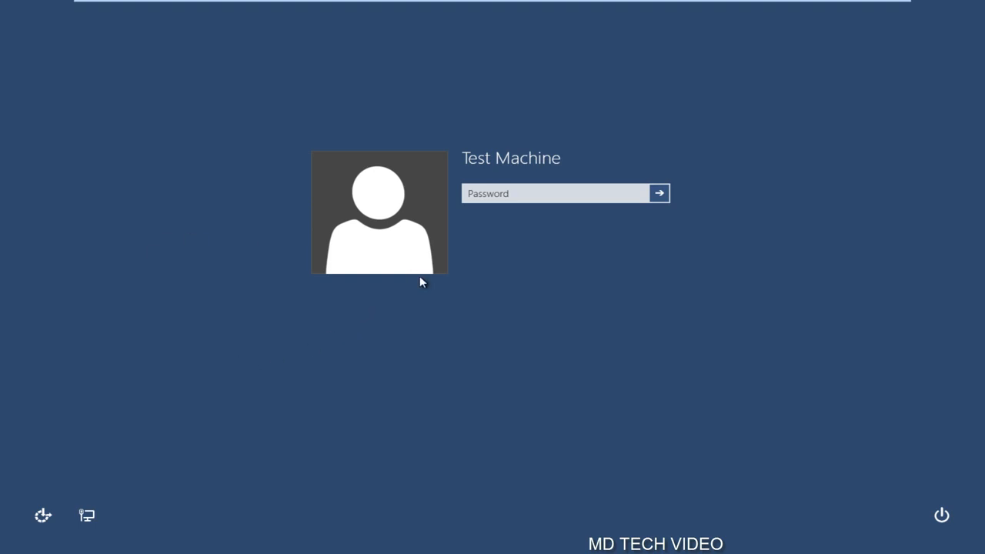
pyautogui.moveTo(438, 309)
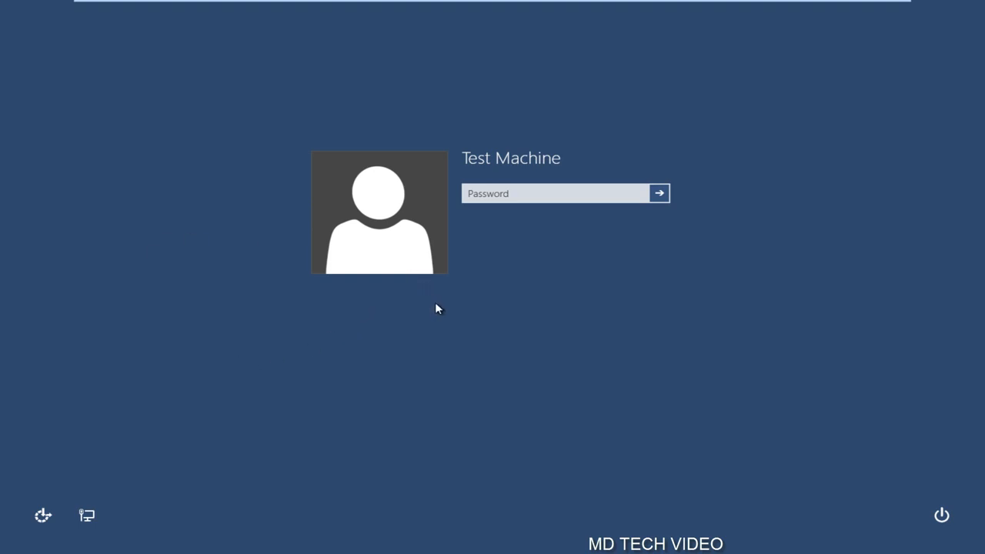
pyautogui.moveTo(493, 314)
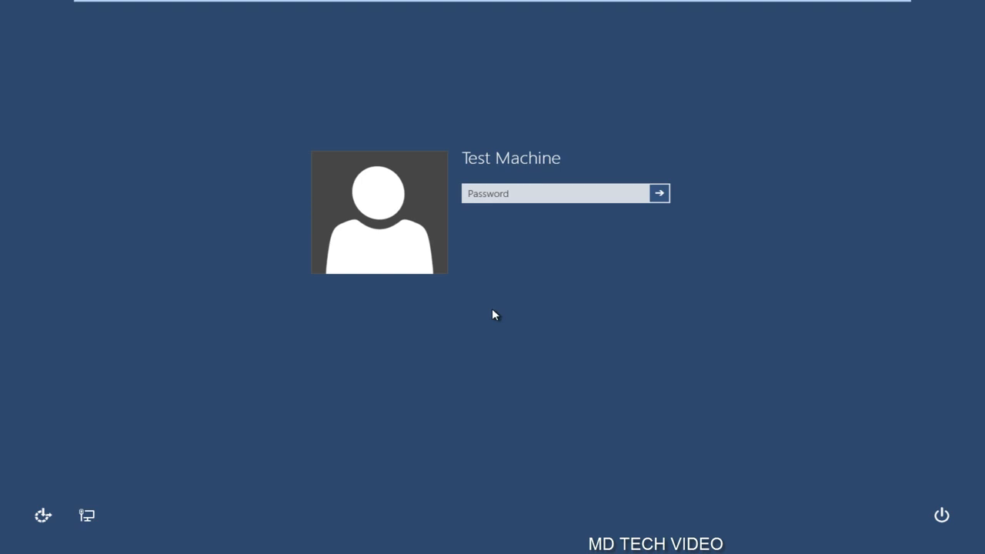
# Enter the Test Machine account password and sign in to the desktop.
pyautogui.click(554, 193)
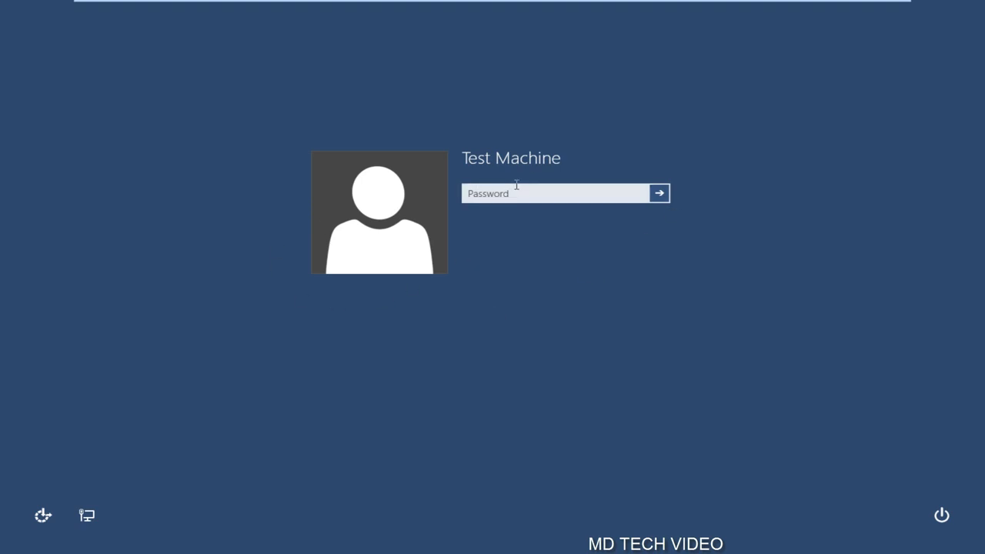
pyautogui.click(555, 194)
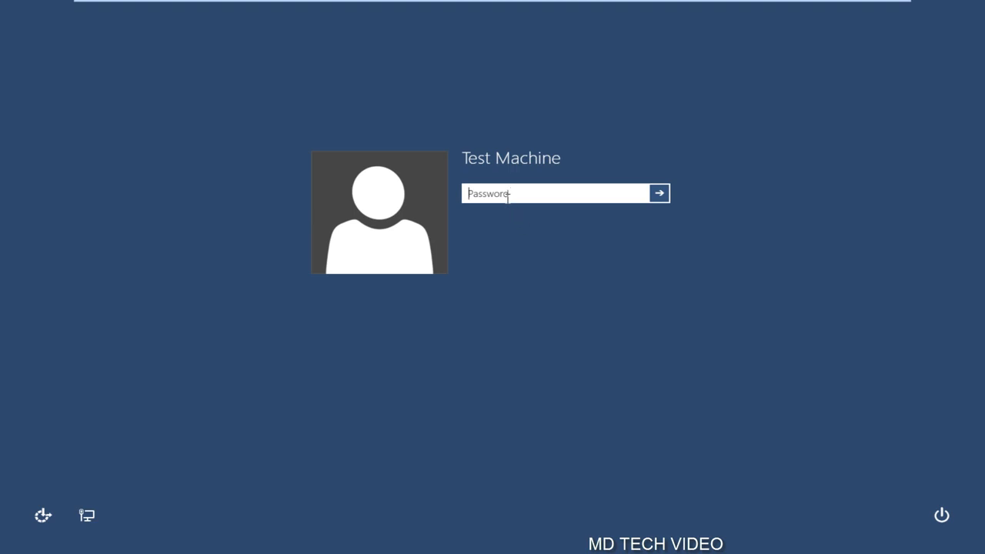
pyautogui.write('••••')
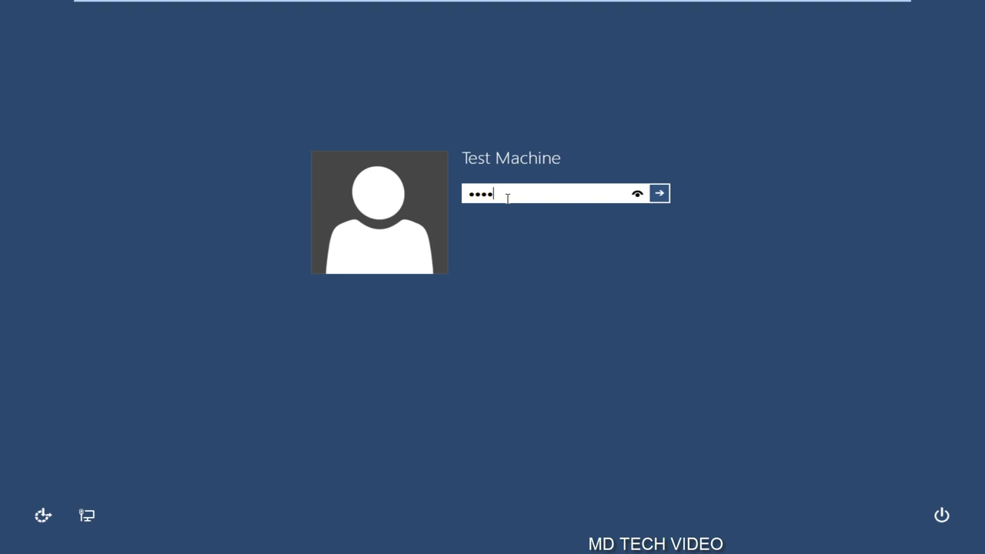
pyautogui.click(659, 193)
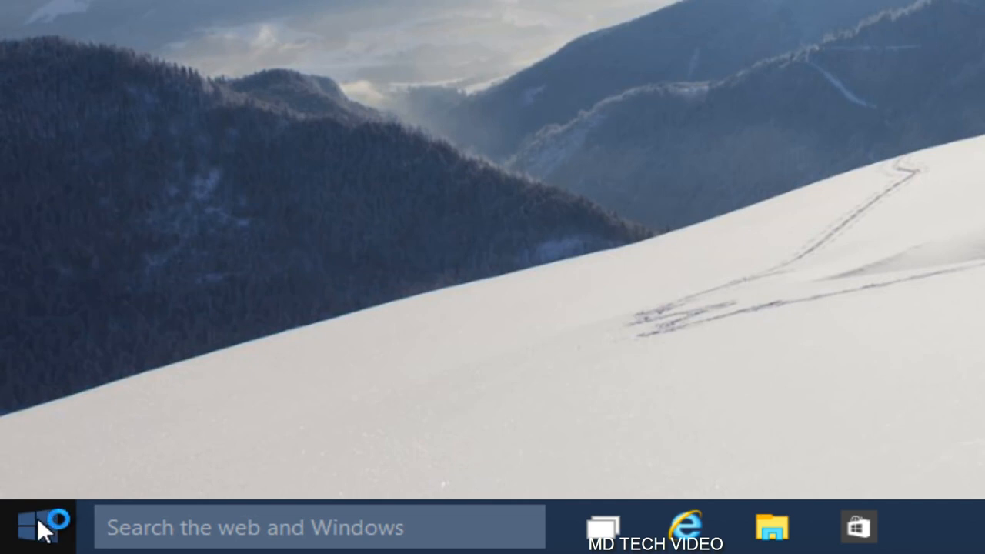
# Run 'control userpasswords2' from the Start menu's Run box to open User Accounts.
pyautogui.rightClick(19, 527)
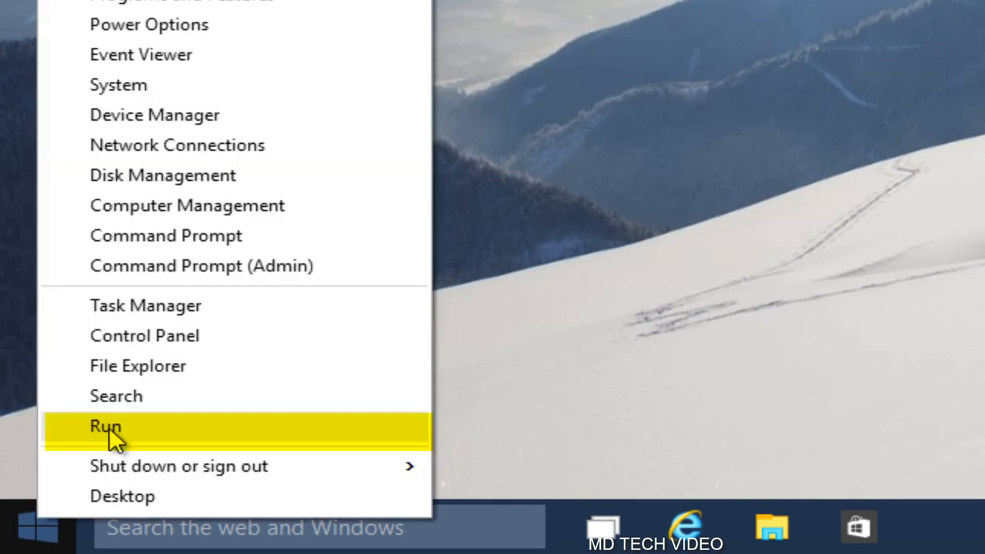
pyautogui.click(105, 426)
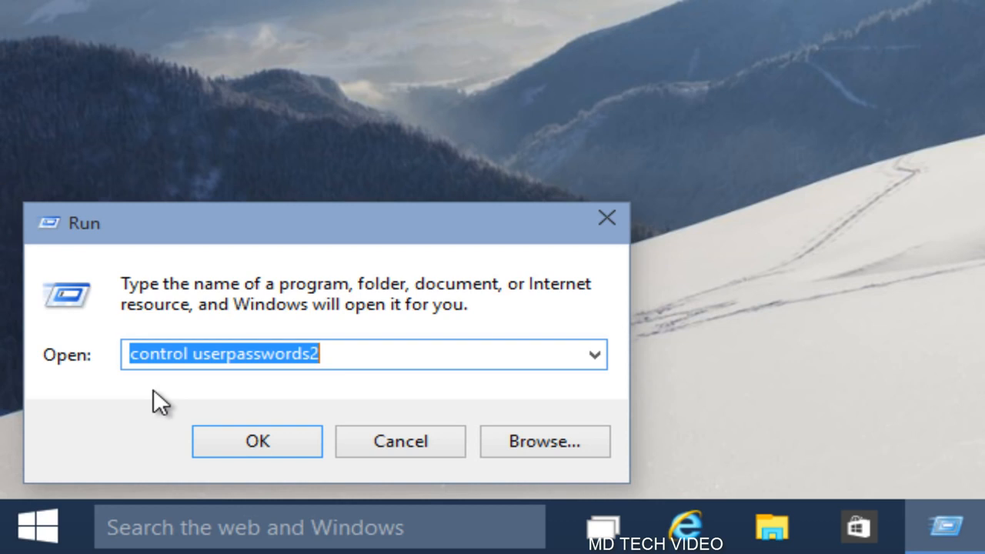
pyautogui.click(231, 354)
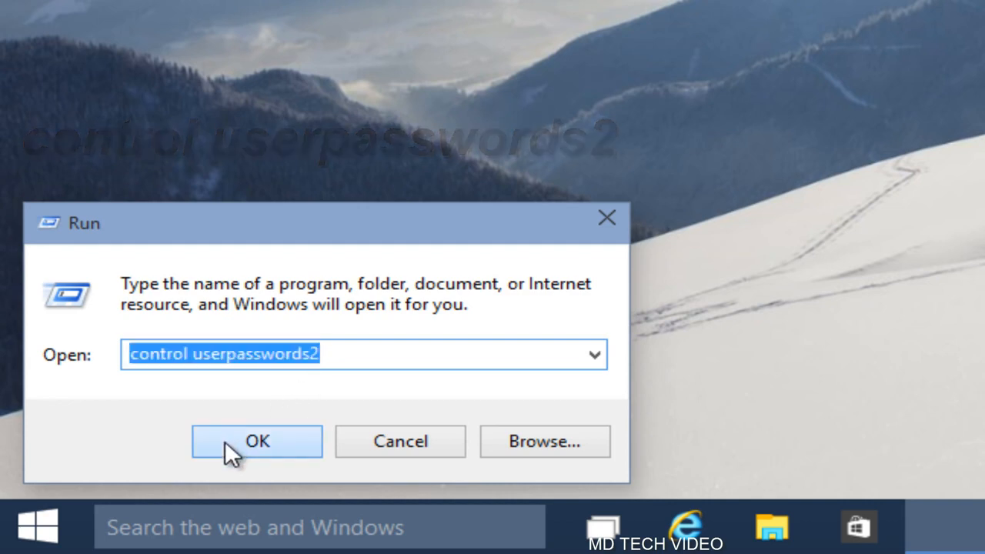
pyautogui.click(257, 441)
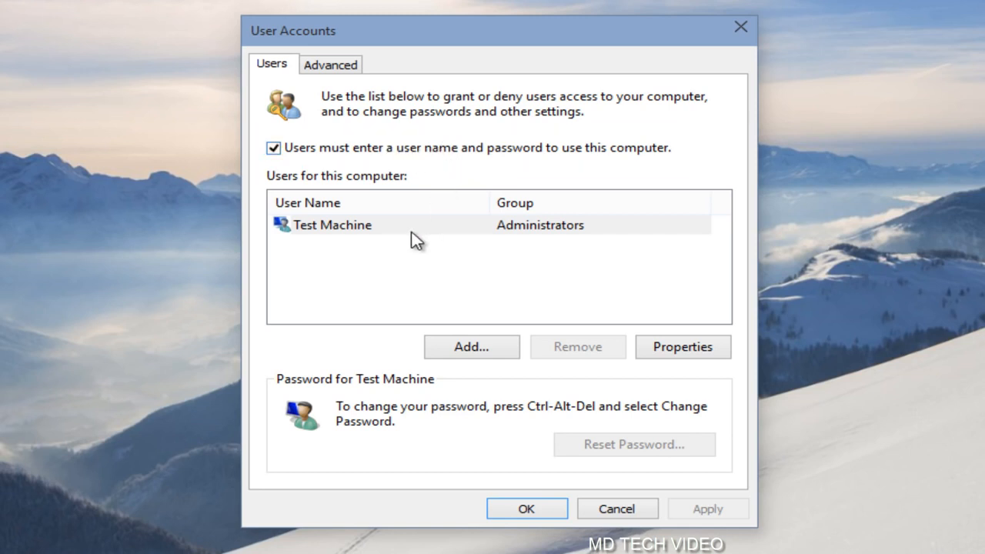
pyautogui.moveTo(340, 265)
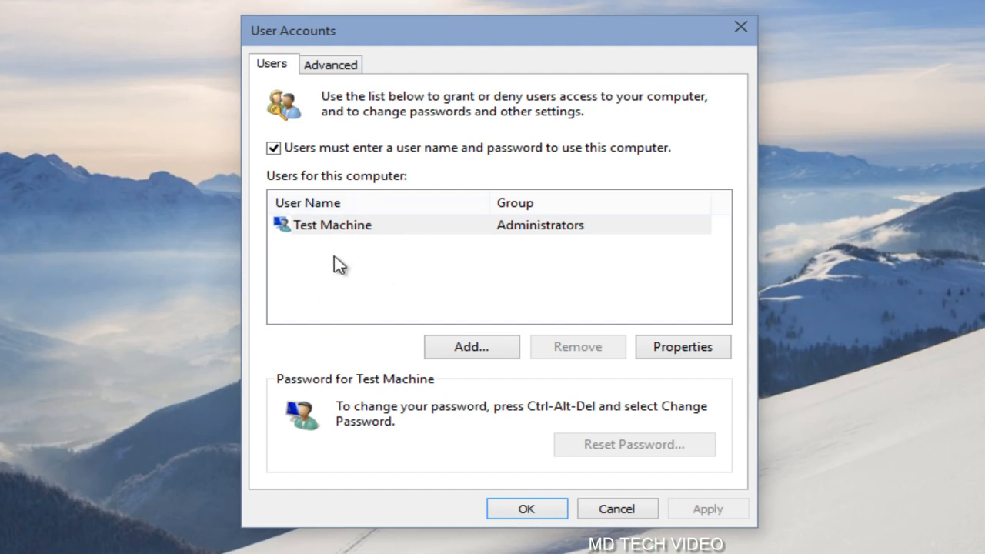
pyautogui.moveTo(576, 237)
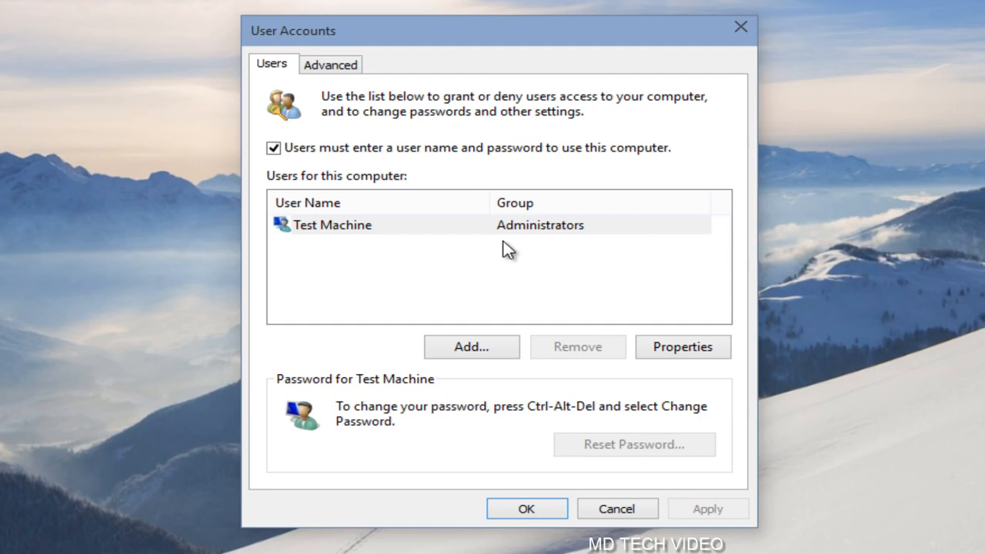
pyautogui.moveTo(601, 260)
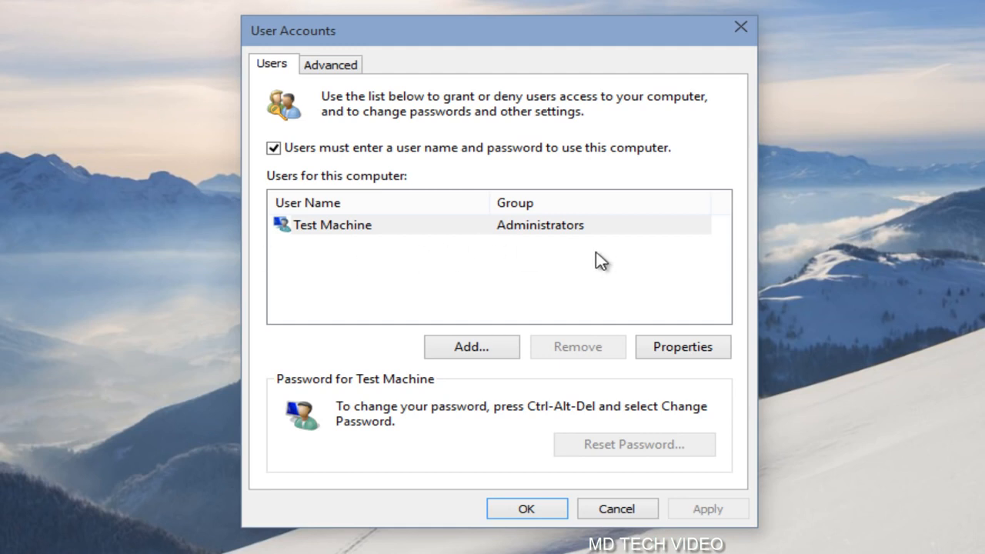
pyautogui.moveTo(555, 258)
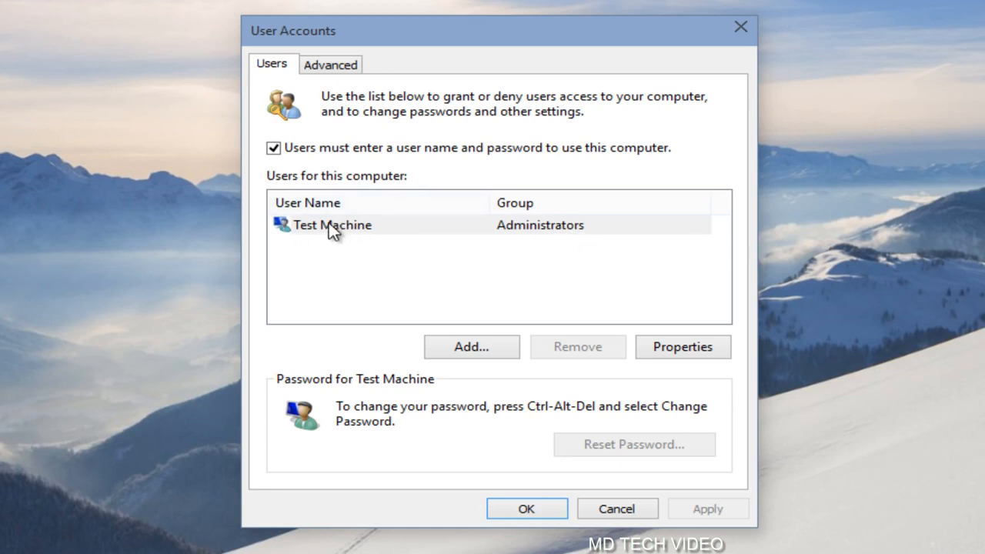
pyautogui.moveTo(333, 177)
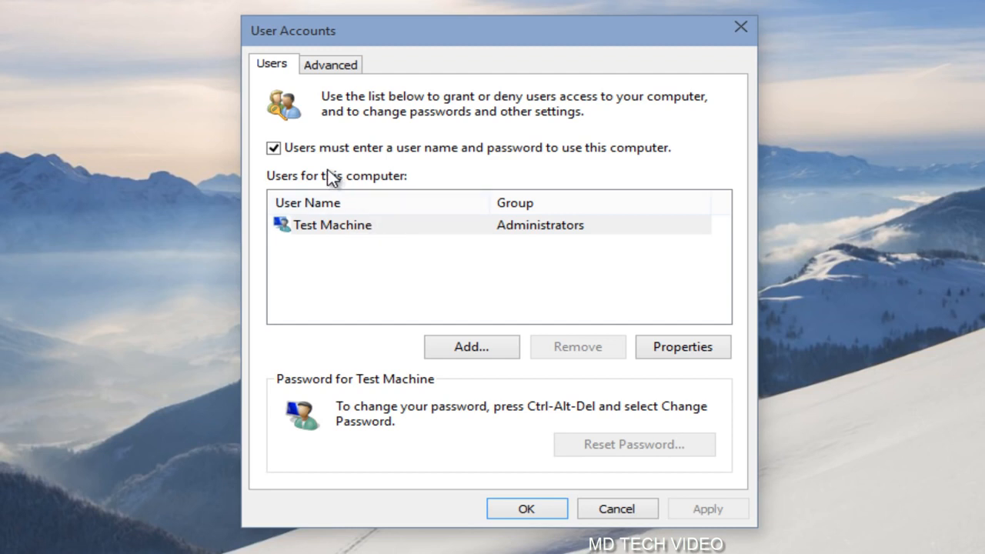
# Uncheck 'Users must enter a user name and password to use this computer' for Test Machine.
pyautogui.click(273, 147)
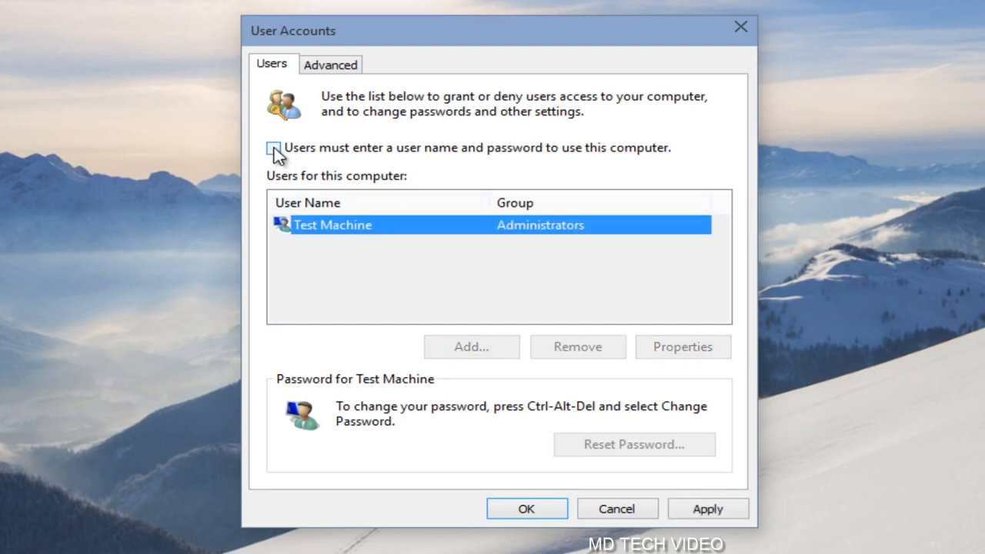
pyautogui.click(273, 147)
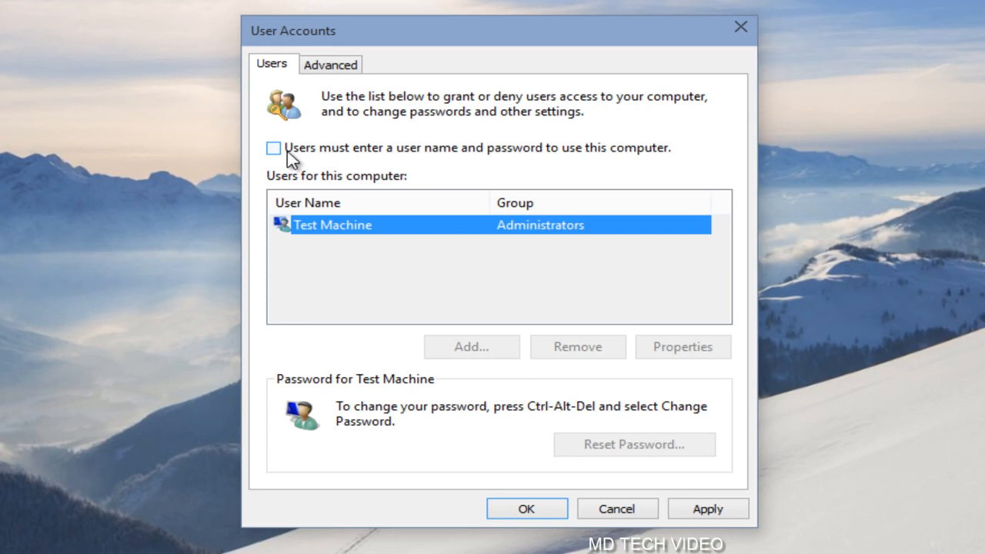
pyautogui.moveTo(308, 150)
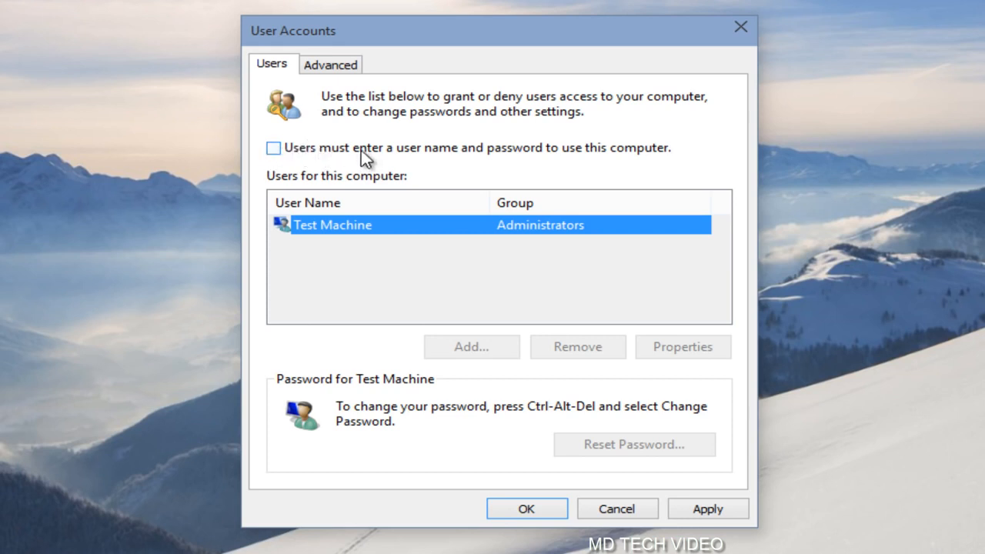
pyautogui.moveTo(685, 509)
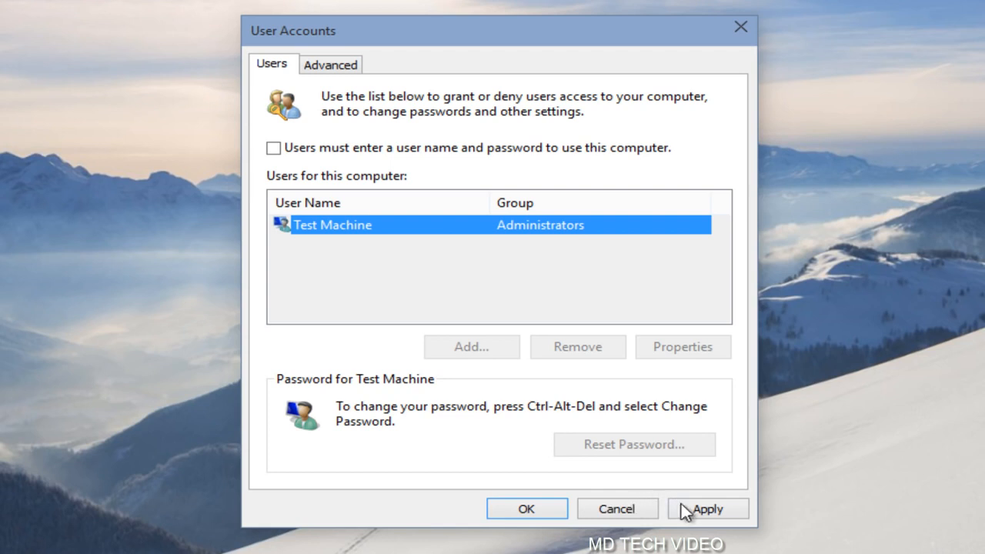
# Apply the change and confirm the Test Machine password for automatic sign-in.
pyautogui.click(706, 508)
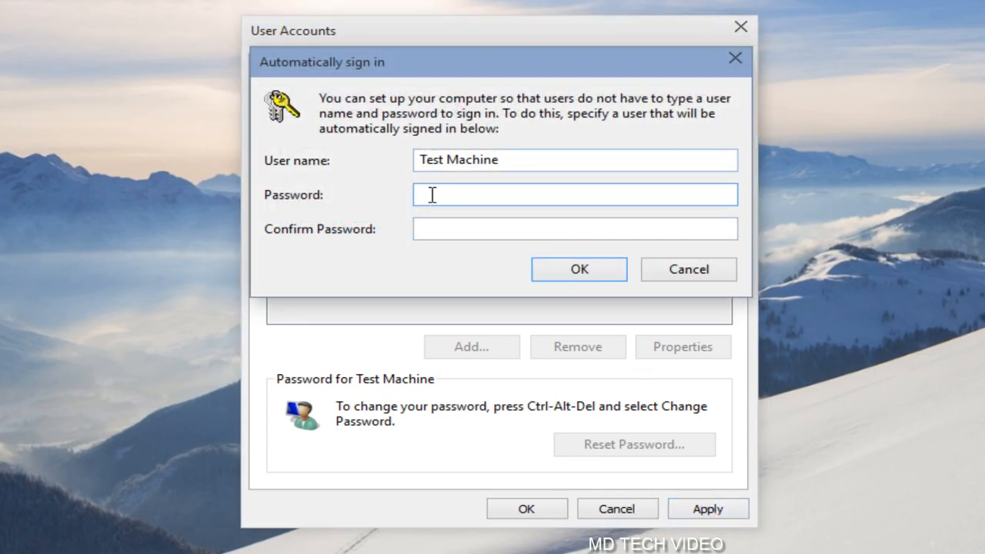
pyautogui.write('••••')
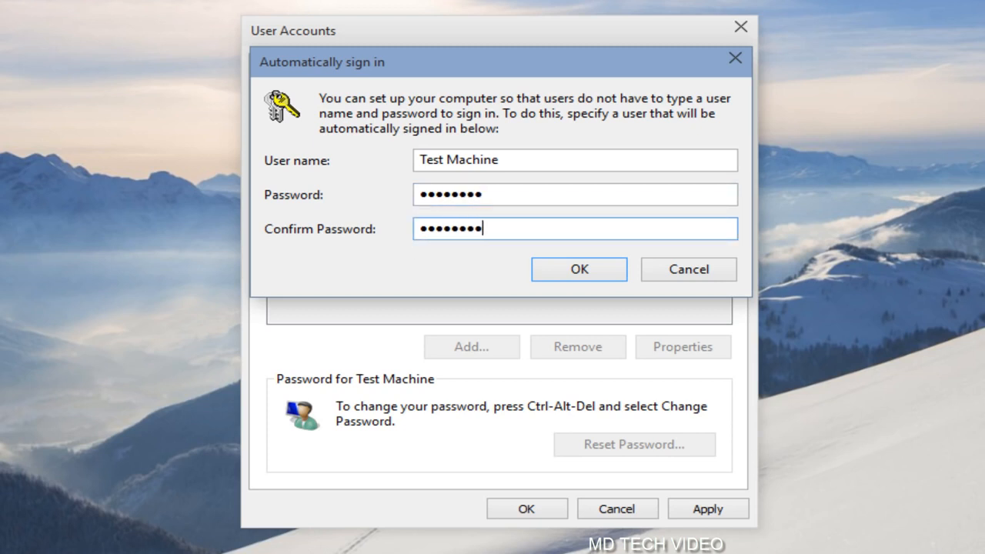
pyautogui.click(578, 269)
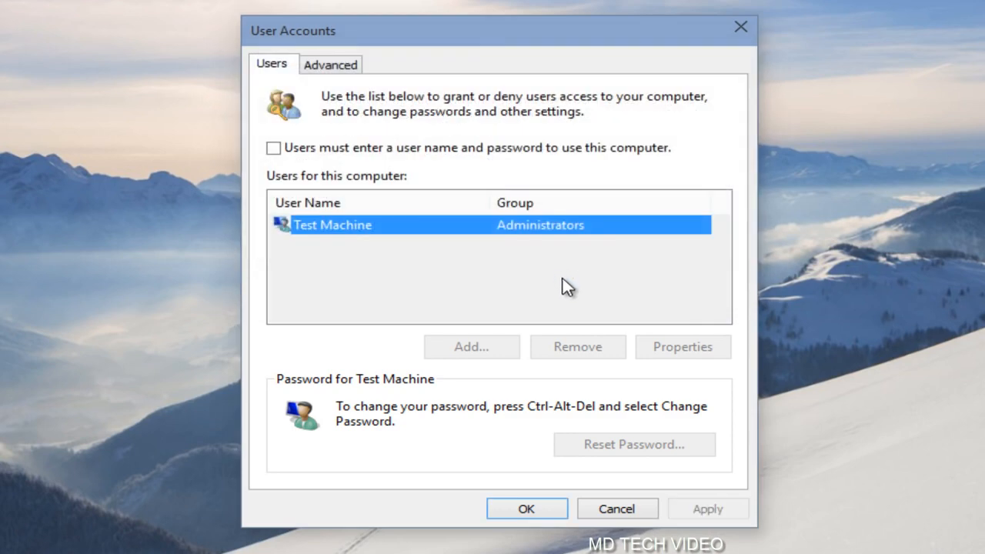
# Close User Accounts with OK and open the Start menu's Shut down or sign out options.
pyautogui.click(527, 509)
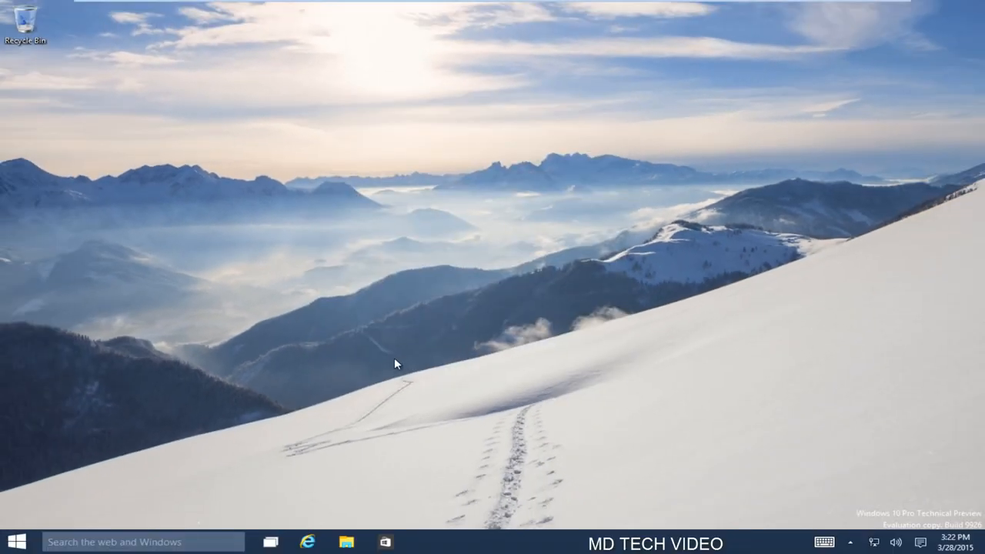
pyautogui.moveTo(17, 542)
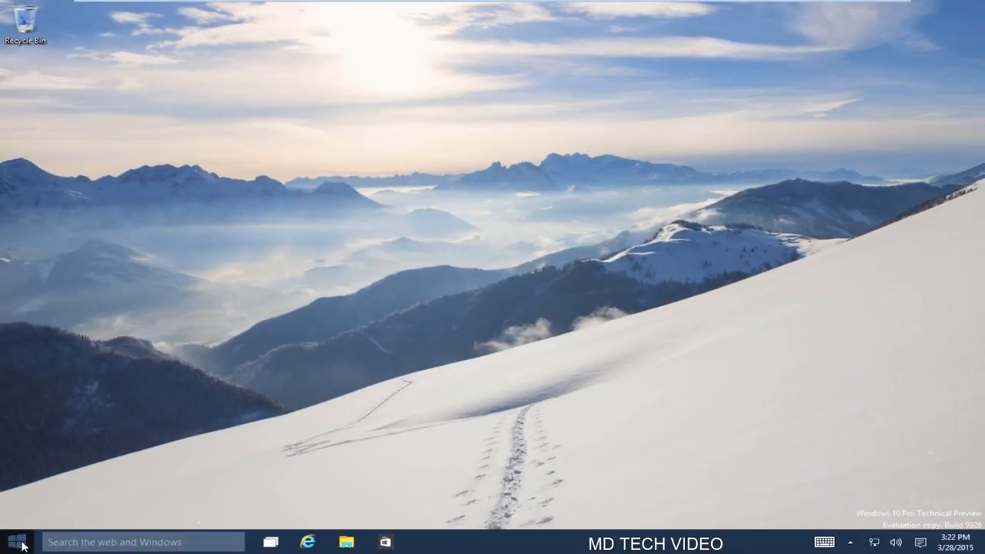
pyautogui.rightClick(14, 542)
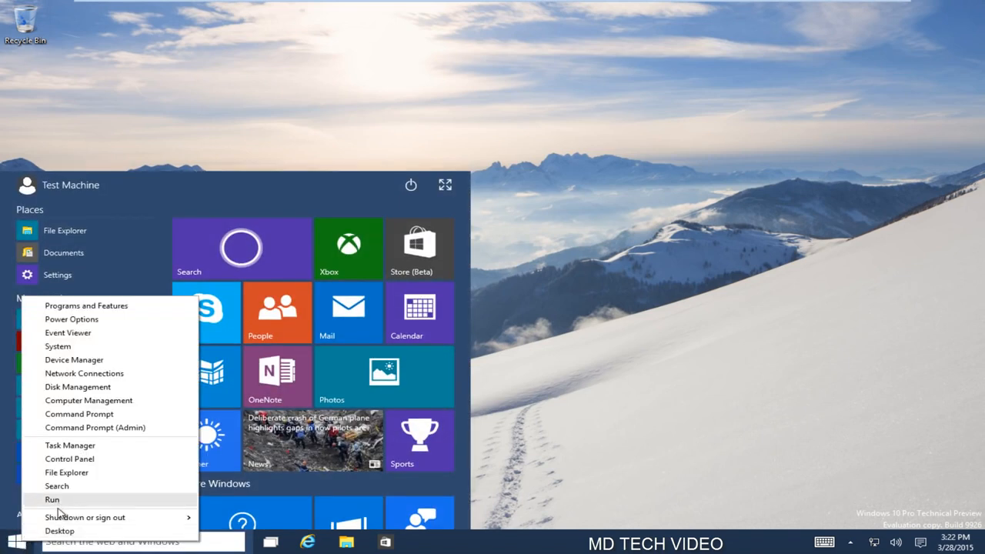
pyautogui.click(85, 517)
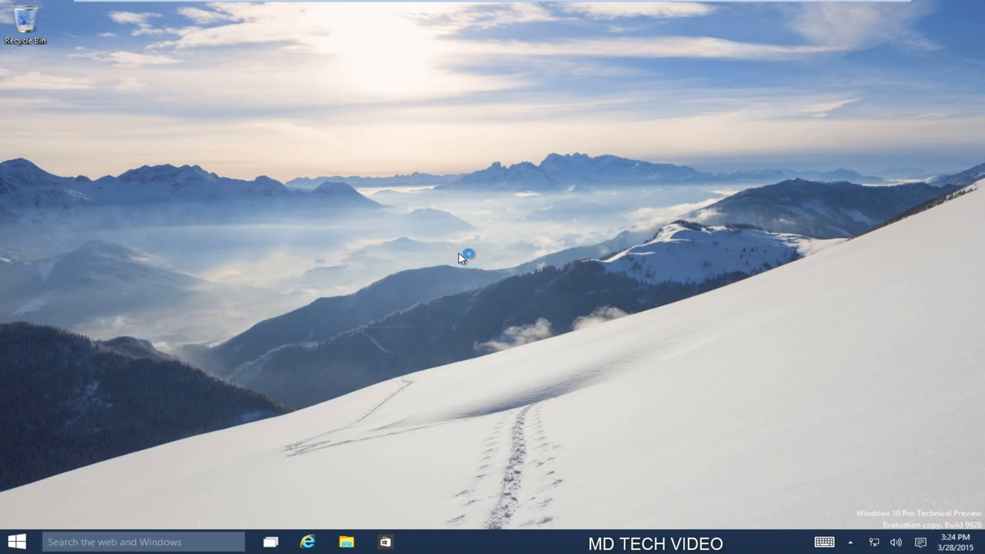
pyautogui.moveTo(419, 329)
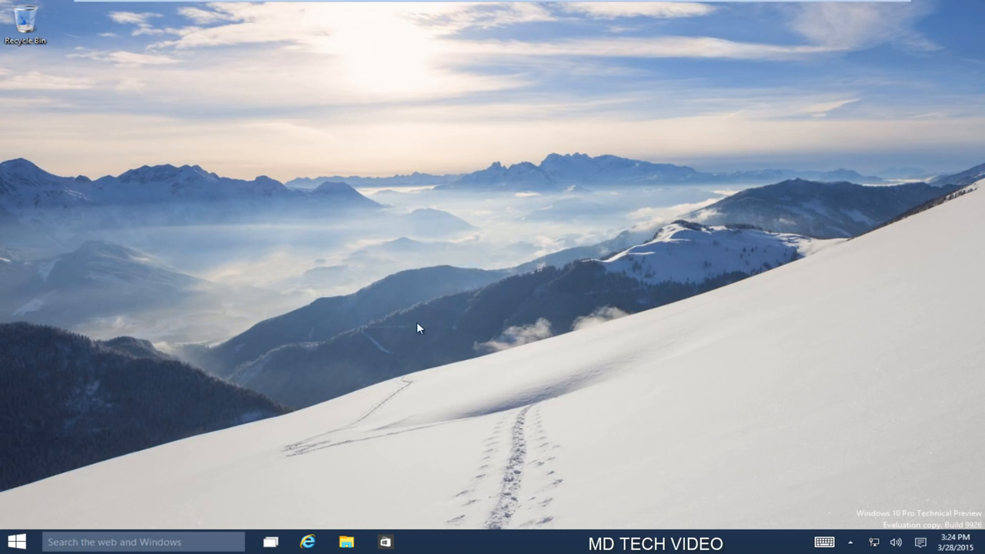
pyautogui.moveTo(432, 291)
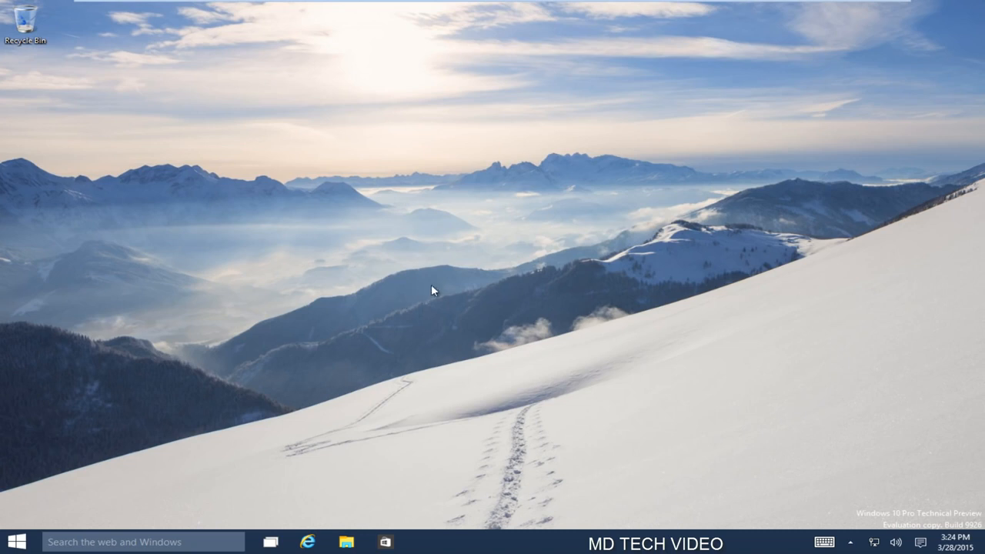
pyautogui.moveTo(429, 294)
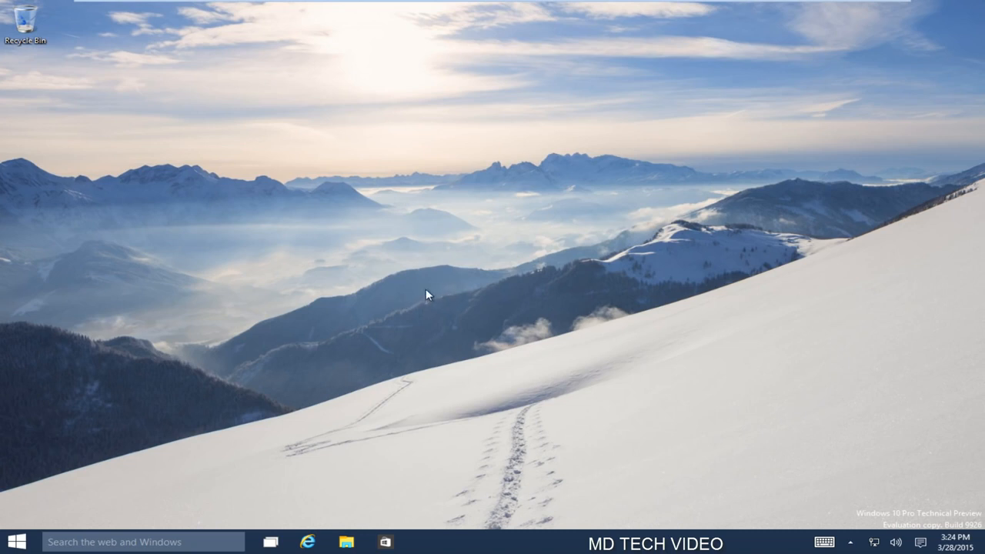
pyautogui.moveTo(342, 338)
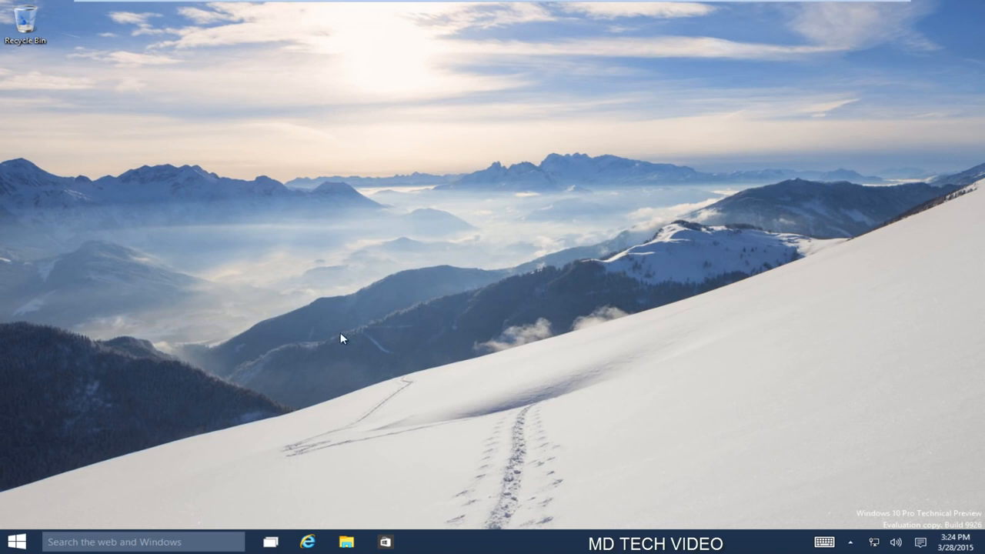
pyautogui.moveTo(377, 313)
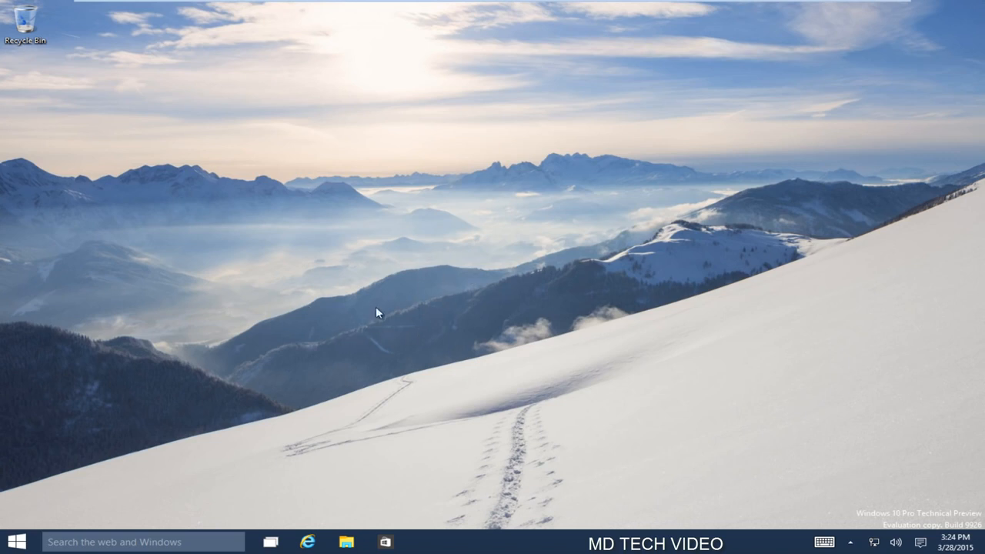